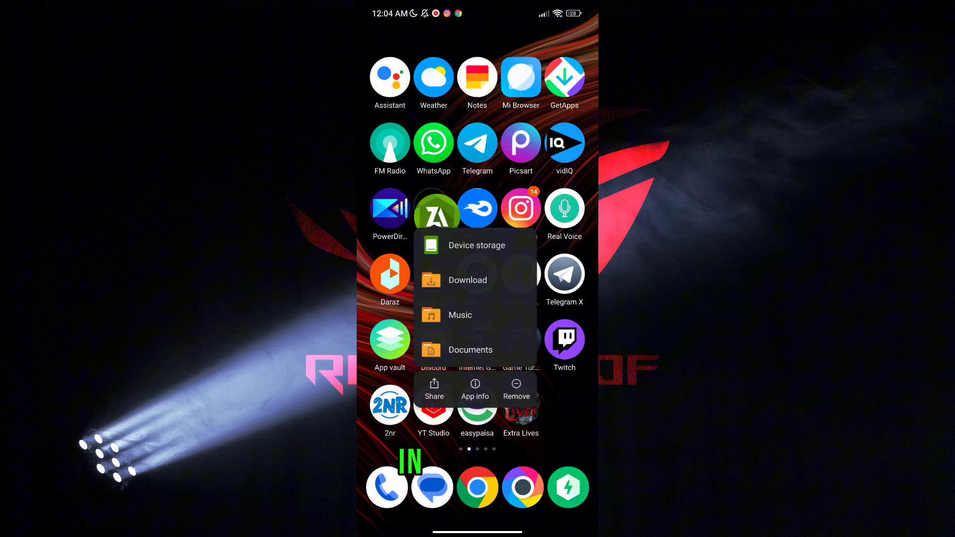
Step: Launch ZArchiver at the device storage root via its home-screen shortcut
{"action": "left_click", "coordinate": [476, 245]}
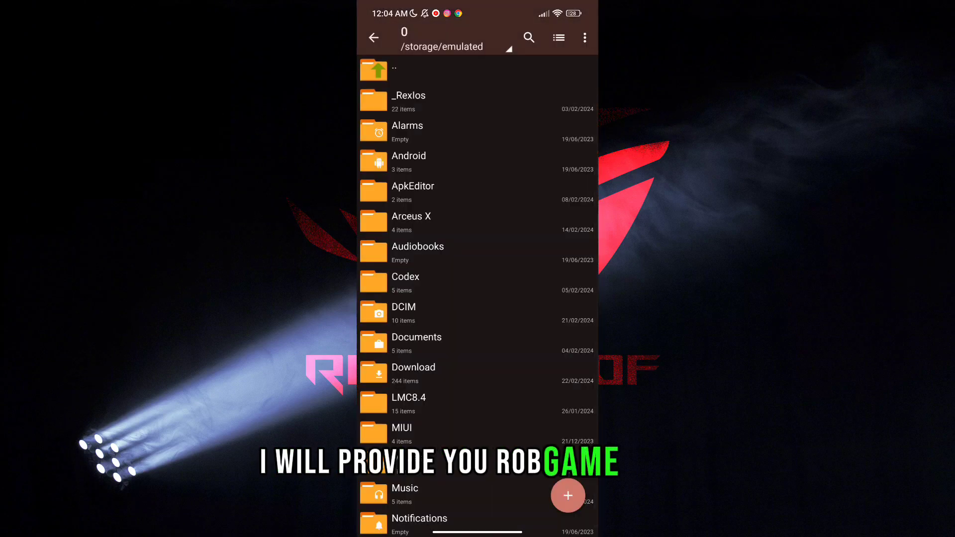
Step: Go into the Download folder and scroll down to Overclock Device.apk
{"action": "left_click", "coordinate": [413, 367]}
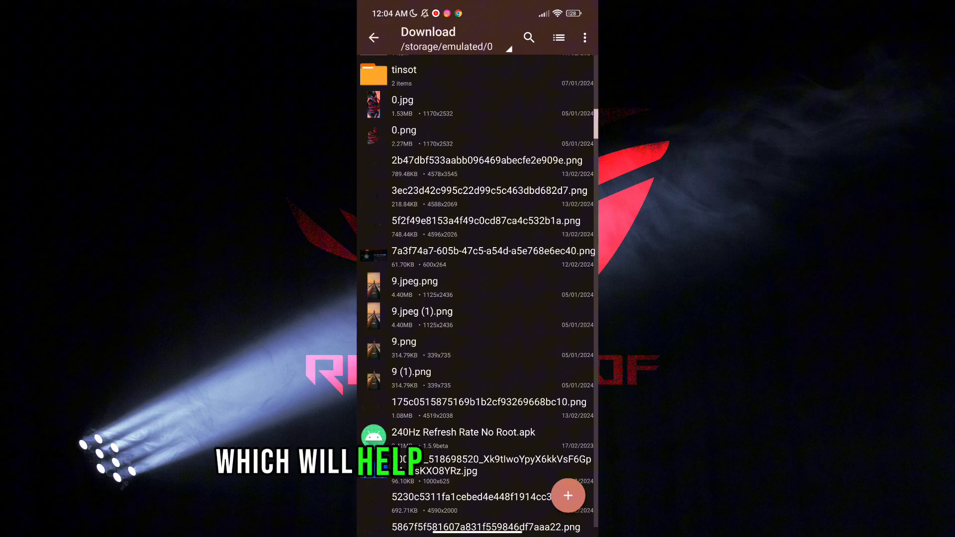
{"action": "scroll", "scroll_direction": "down", "scroll_amount": 3}
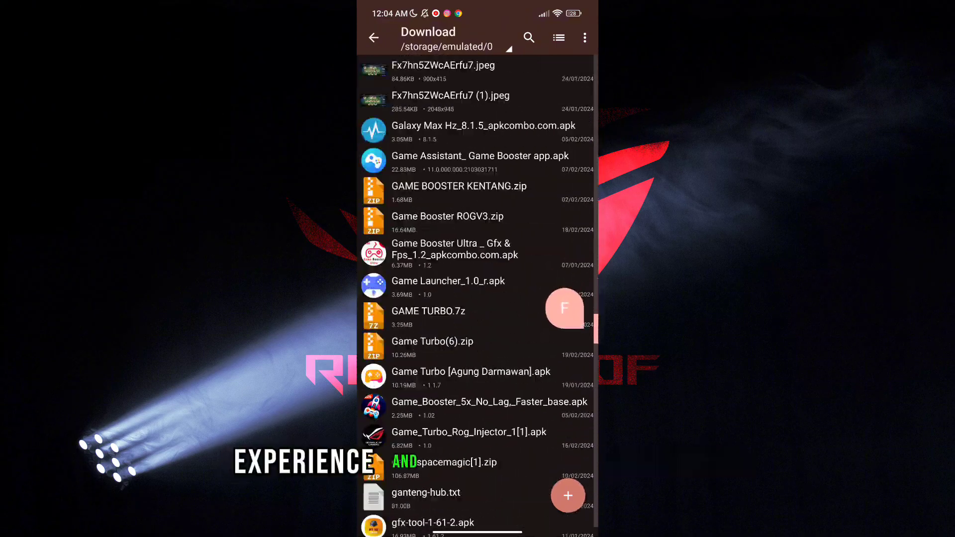
{"action": "scroll", "scroll_direction": "down", "scroll_amount": 3}
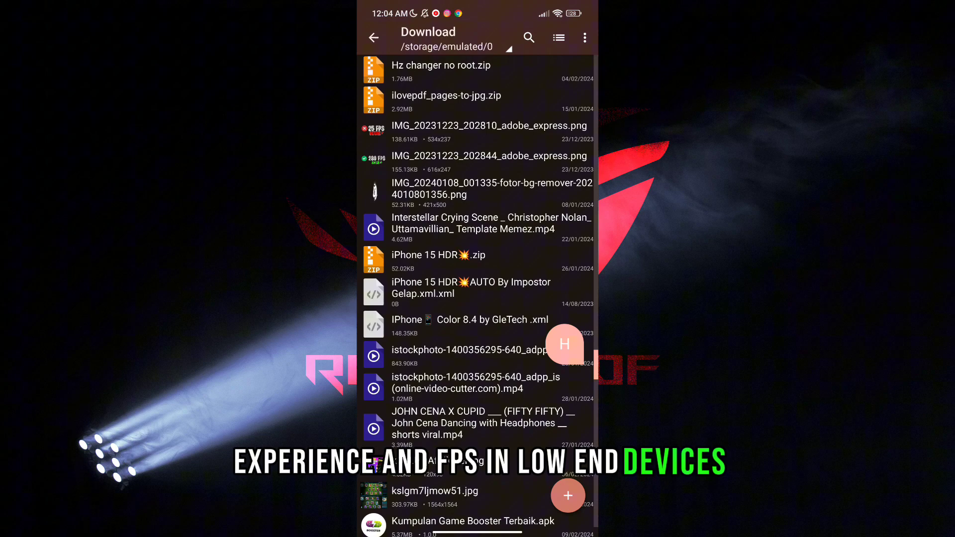
{"action": "scroll", "scroll_direction": "down", "scroll_amount": 3}
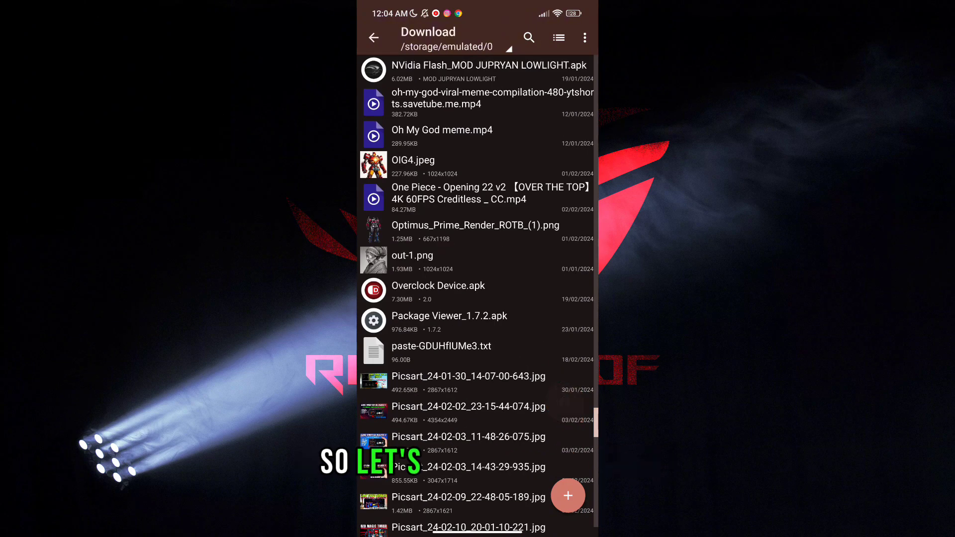
Step: Install Overclock Device.apk past the Play Protect warning and launch Device Control 2.0
{"action": "left_click", "coordinate": [438, 285]}
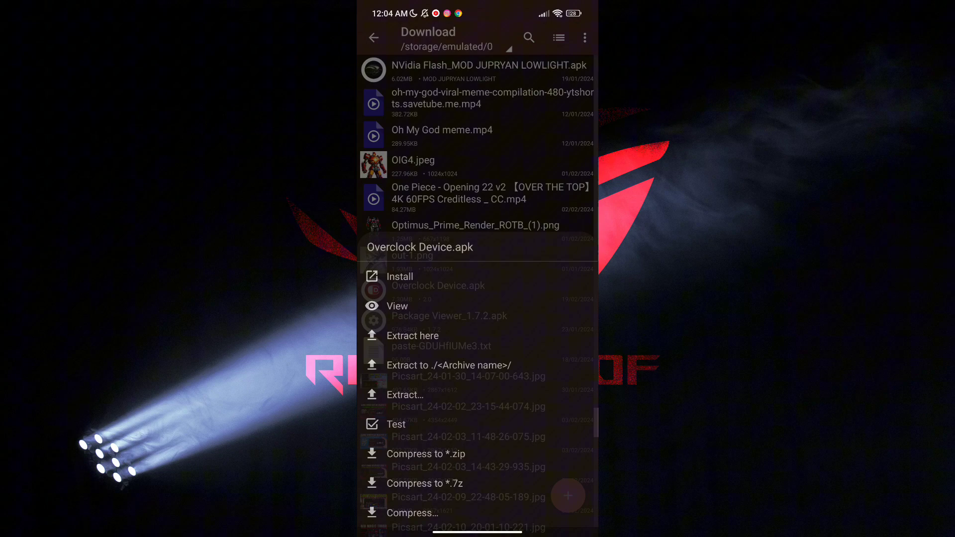
{"action": "left_click", "coordinate": [400, 276]}
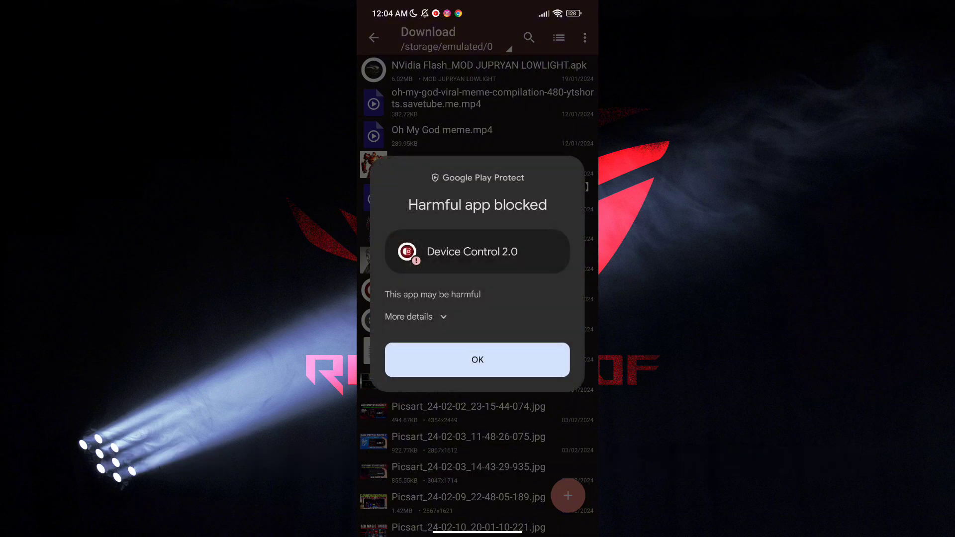
{"action": "left_click", "coordinate": [477, 359]}
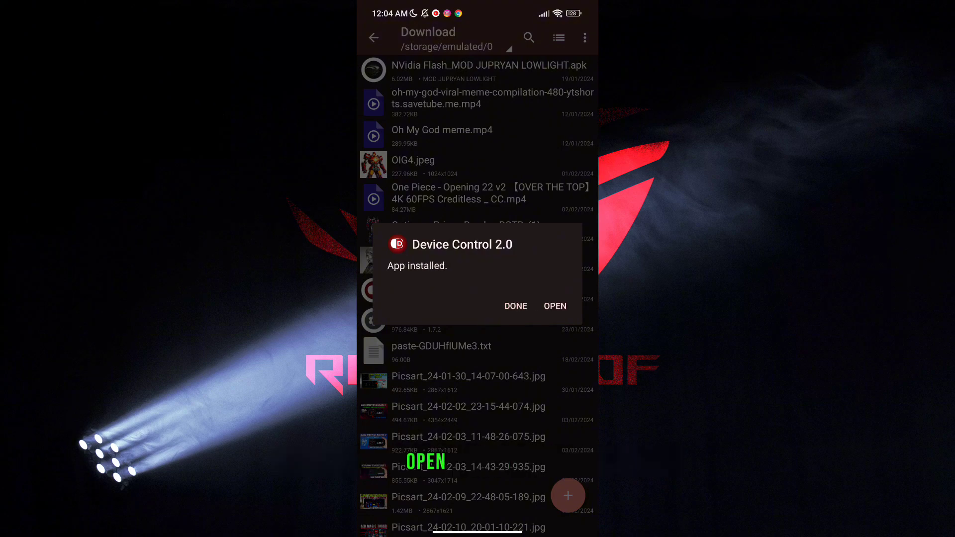
{"action": "left_click", "coordinate": [554, 305]}
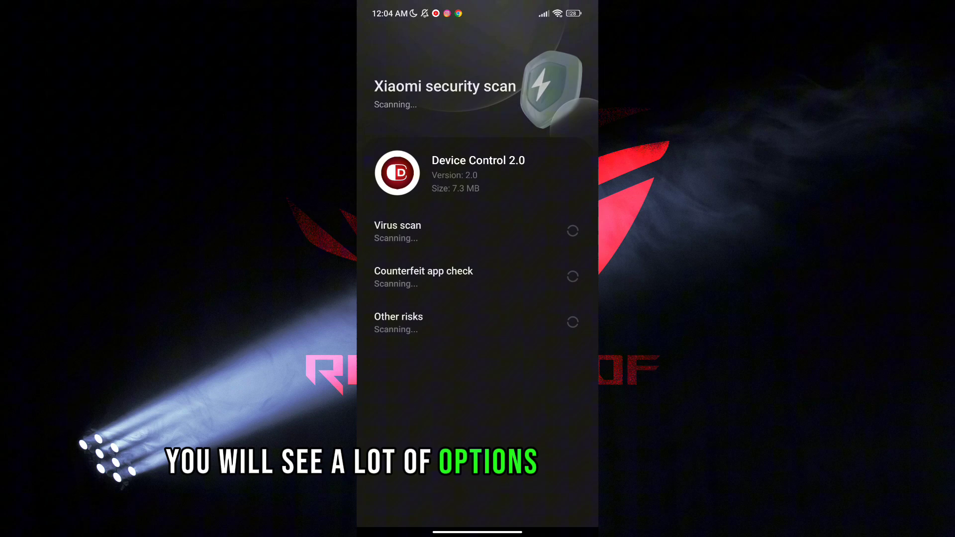